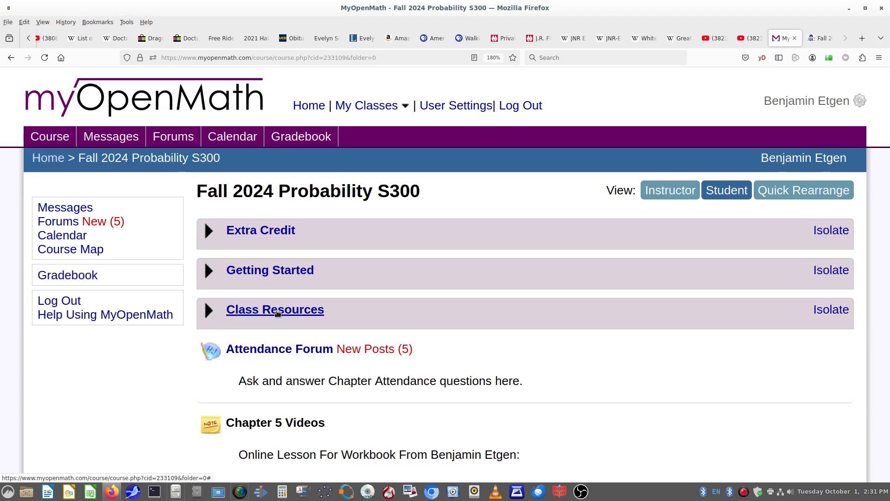
# Step: Expand Class Resources and open the Applications for Chapter 5 folder with its frequency table applet
pyautogui.click(275, 309)
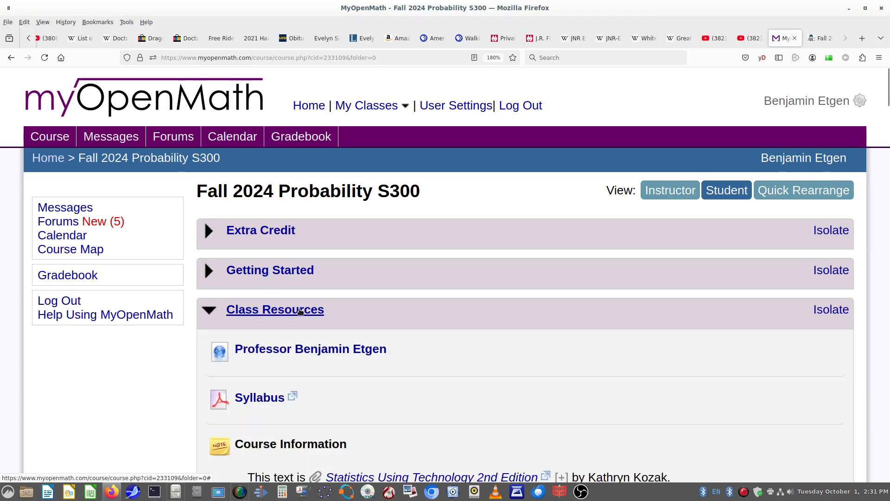
pyautogui.scroll(-3)
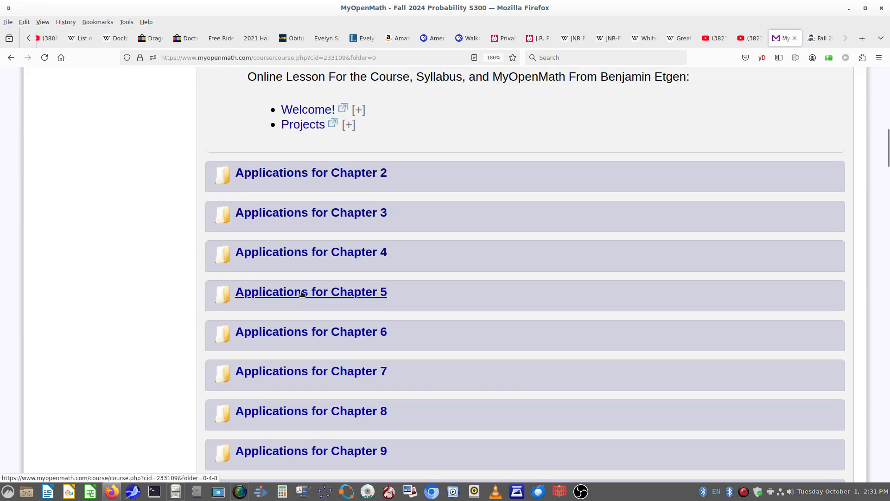
pyautogui.click(311, 291)
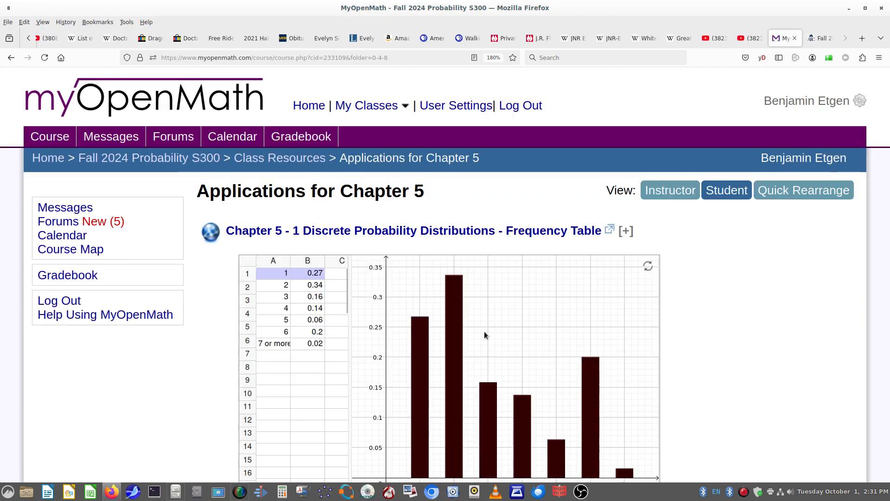
pyautogui.scroll(-3)
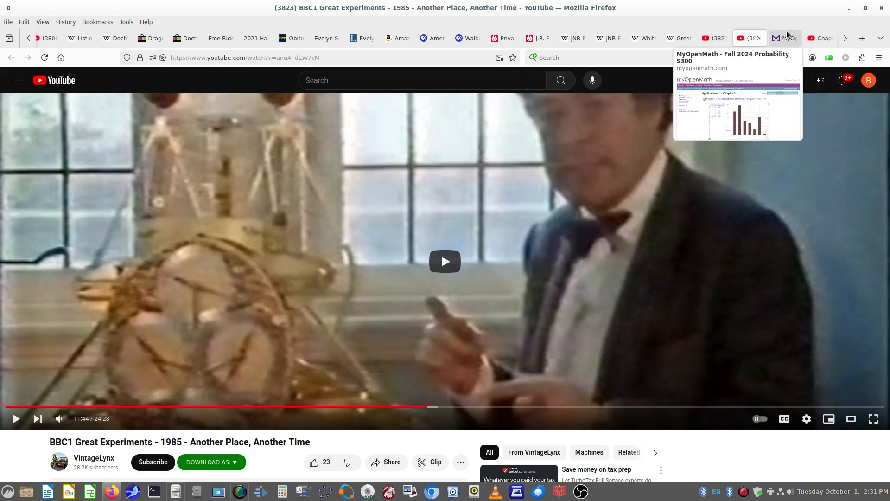
# Step: Play the Chapter 5 frequency table video on YouTube, then switch to Canvas student view
pyautogui.click(784, 38)
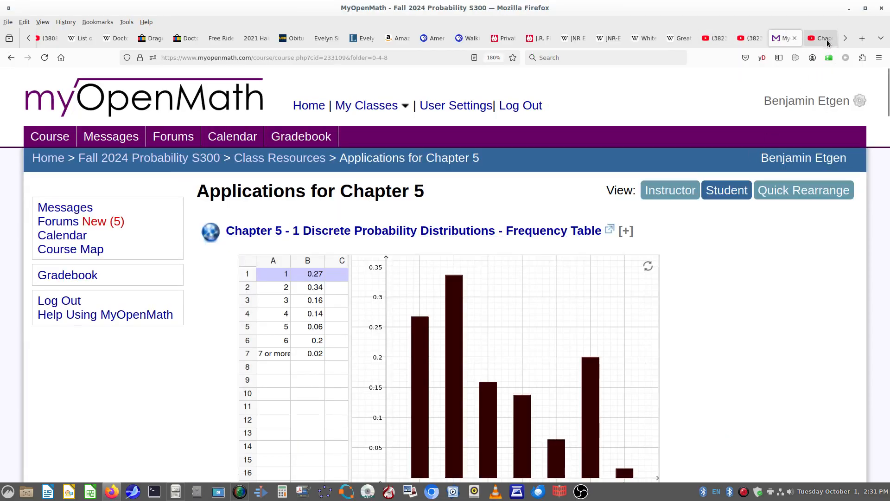
pyautogui.click(821, 38)
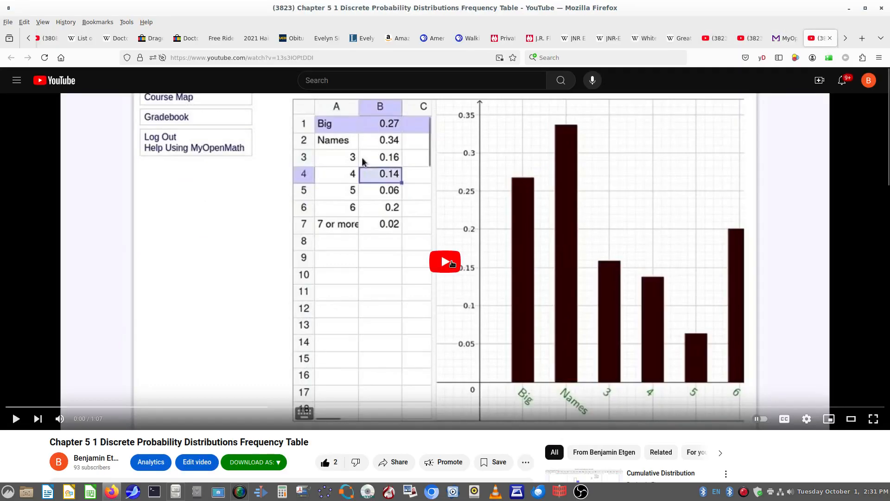
pyautogui.click(445, 261)
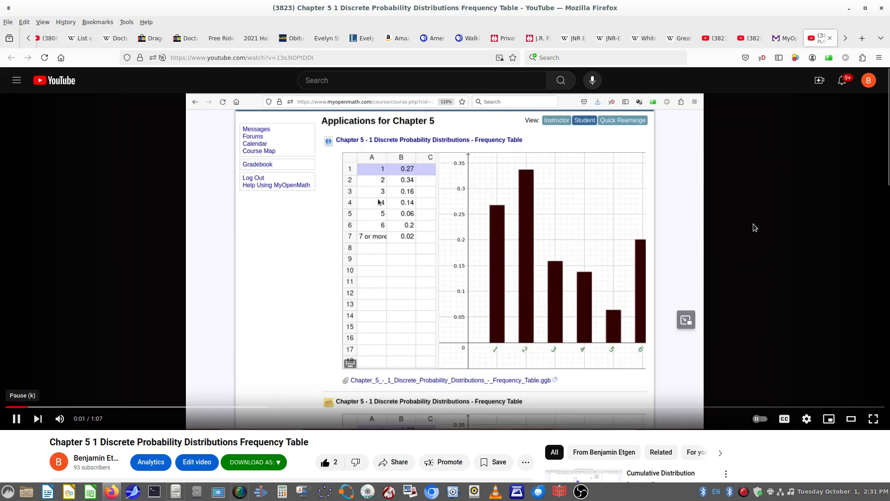
pyautogui.click(818, 38)
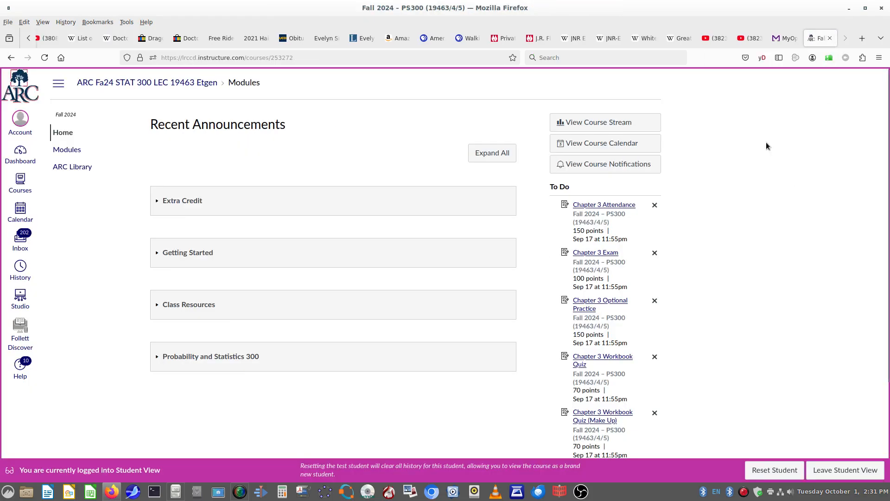
# Step: Return to MyOpenMath Chapter 5 and download the frequency table .ggb file (11.9 KB)
pyautogui.click(785, 38)
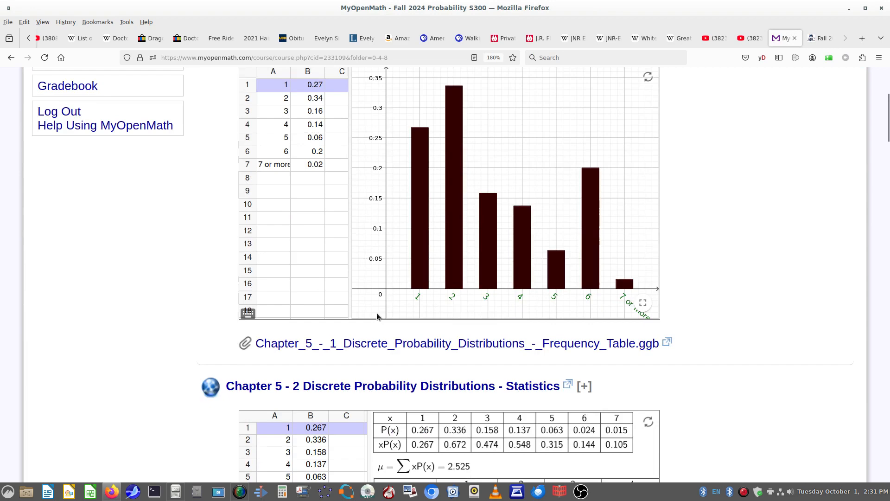
pyautogui.scroll(3)
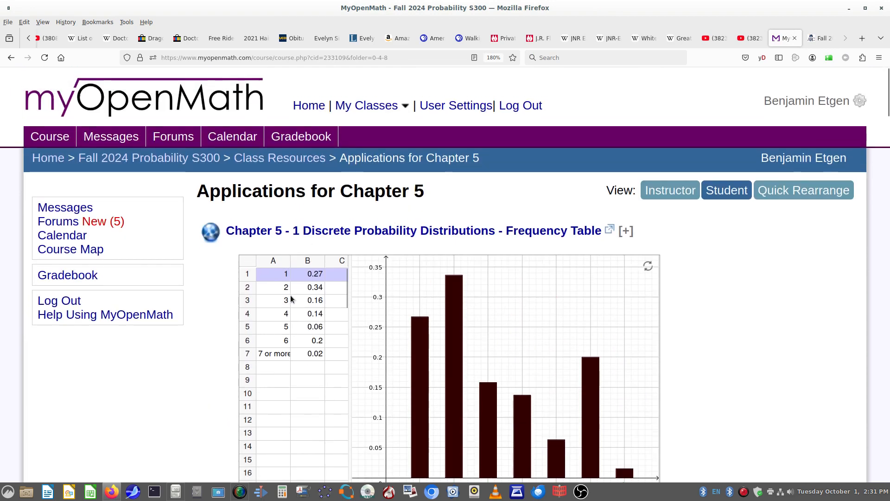
pyautogui.moveTo(554, 380)
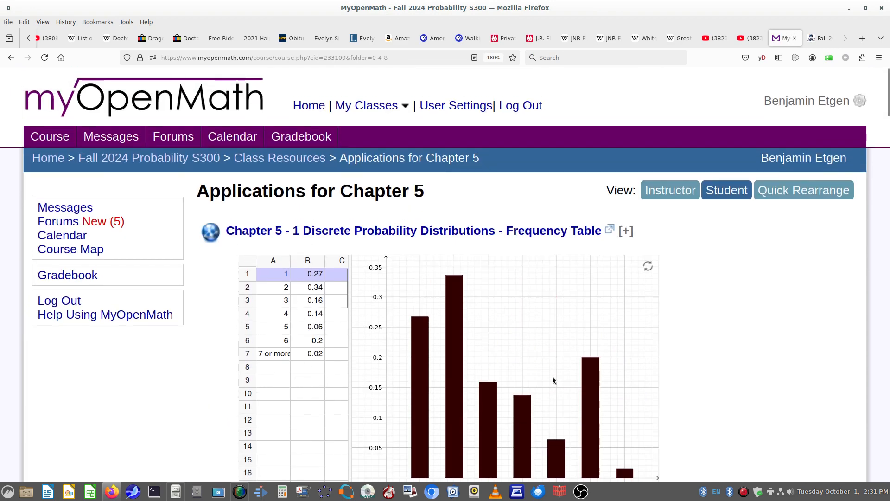
pyautogui.scroll(-3)
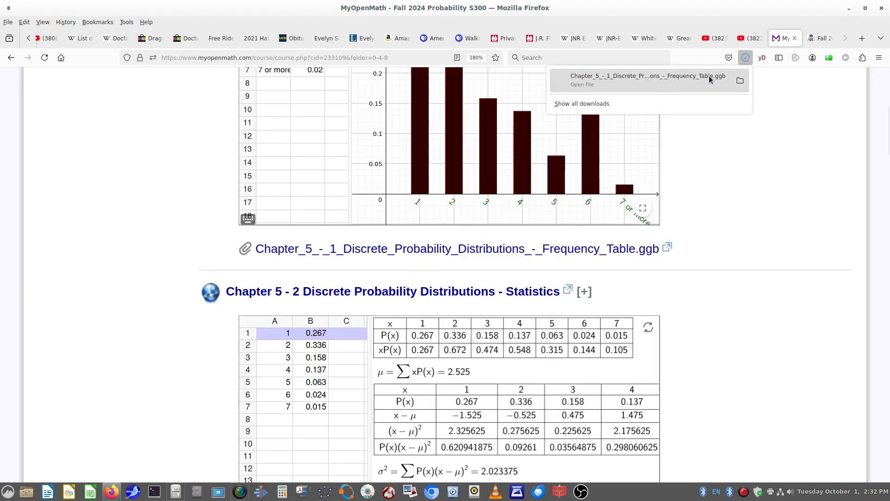
pyautogui.scroll(3)
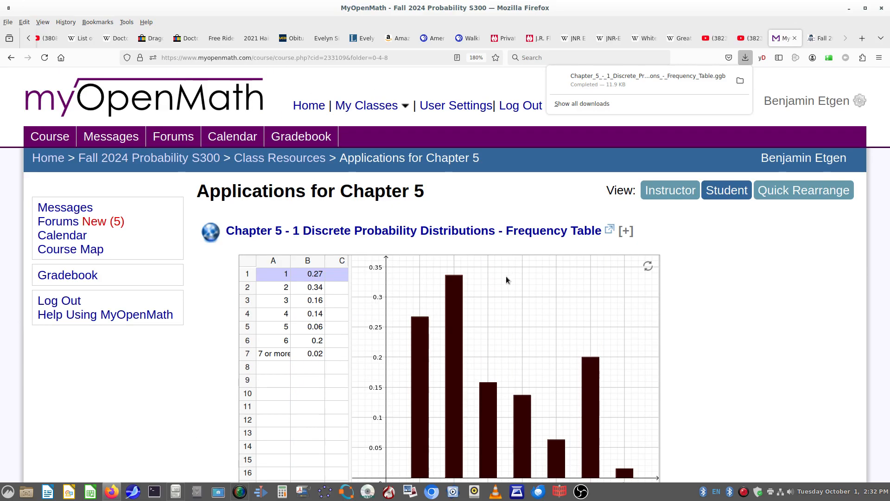
# Step: Scroll to the Chapter 5 - 2 Statistics applet and clear probability cell B7
pyautogui.scroll(-3)
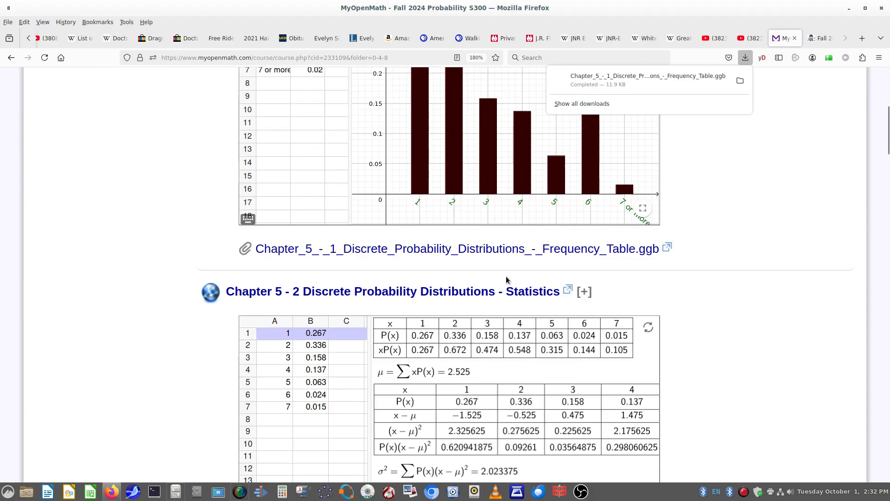
pyautogui.scroll(-3)
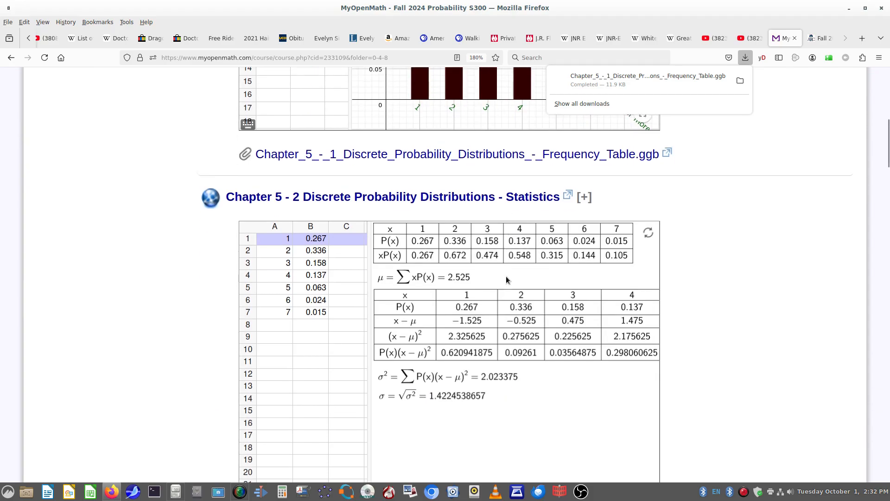
pyautogui.moveTo(697, 254)
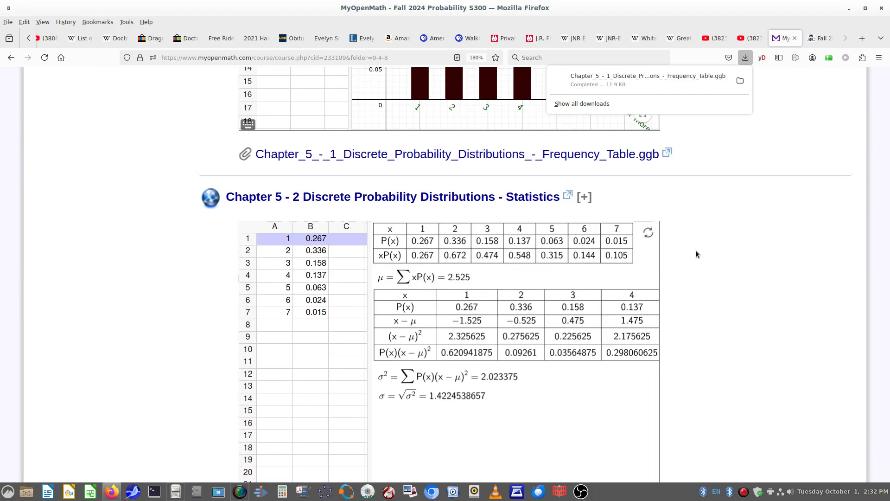
pyautogui.click(315, 312)
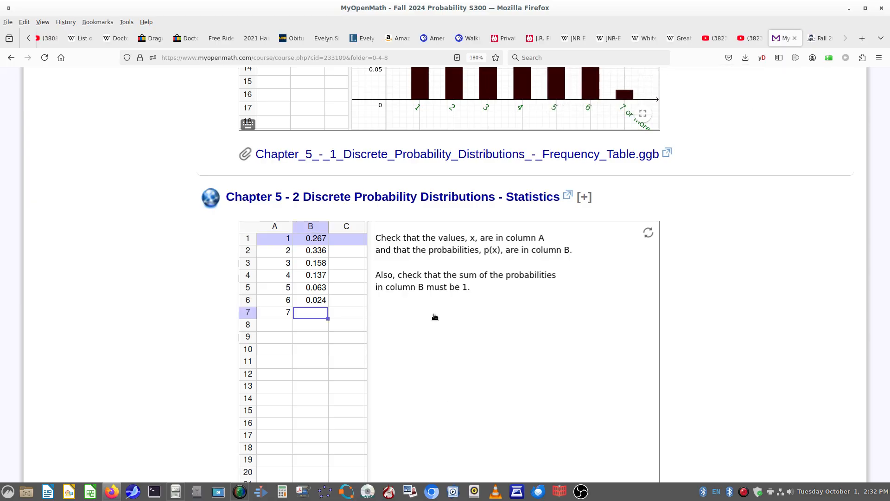
pyautogui.moveTo(478, 272)
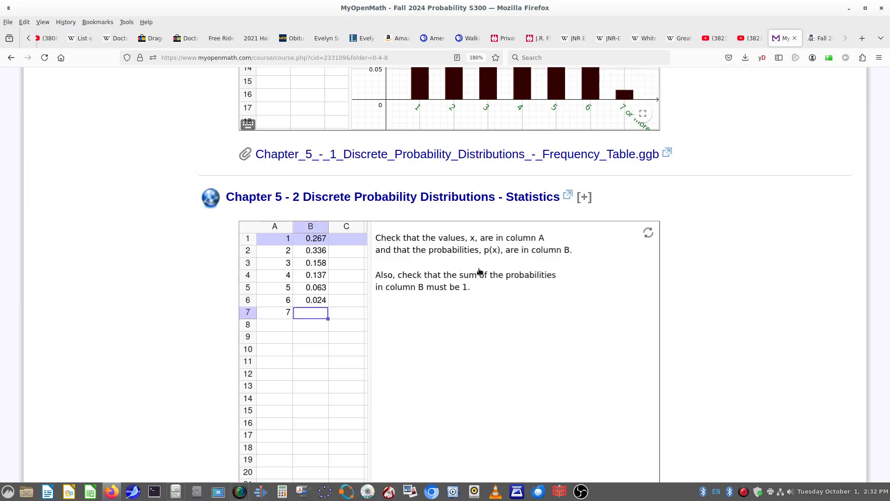
pyautogui.moveTo(464, 367)
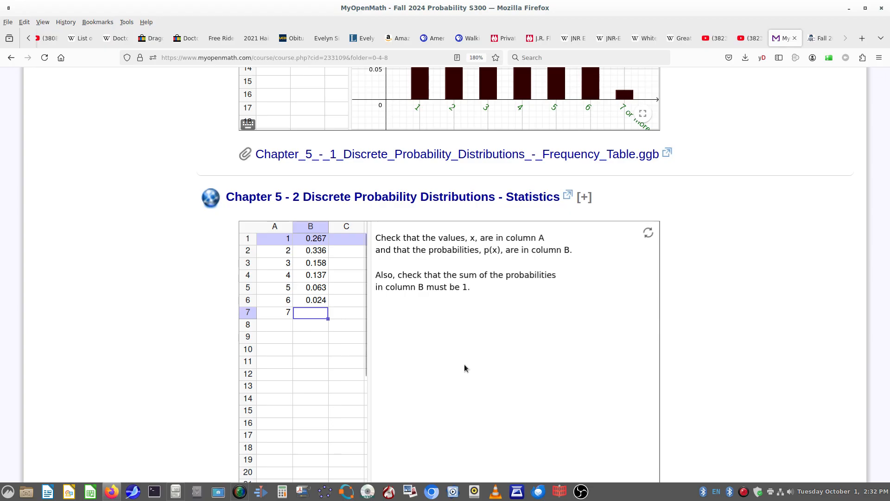
pyautogui.scroll(-3)
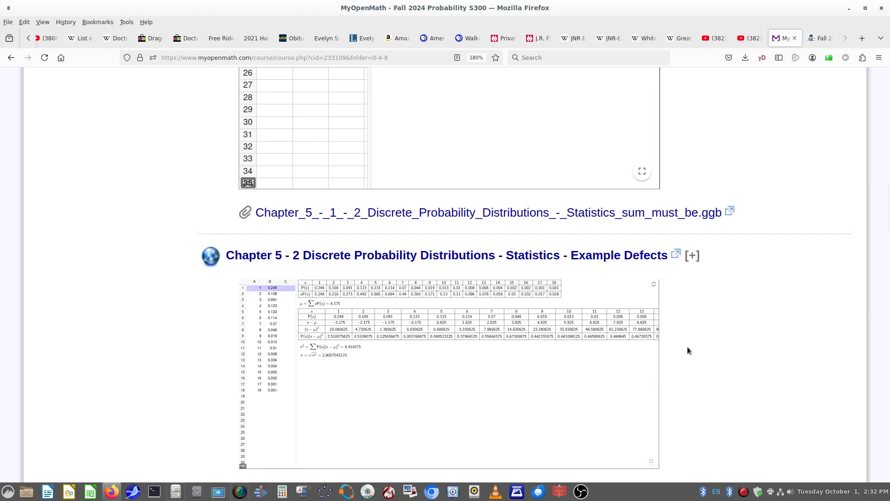
pyautogui.moveTo(617, 309)
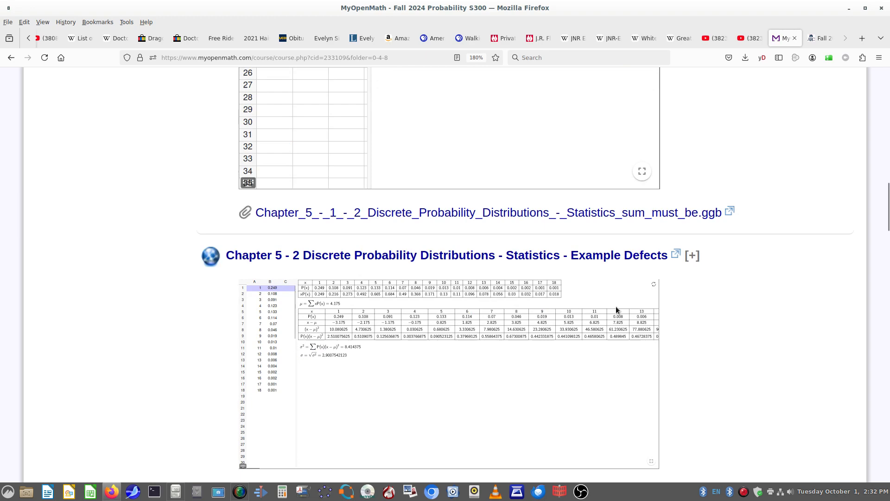
pyautogui.scroll(-3)
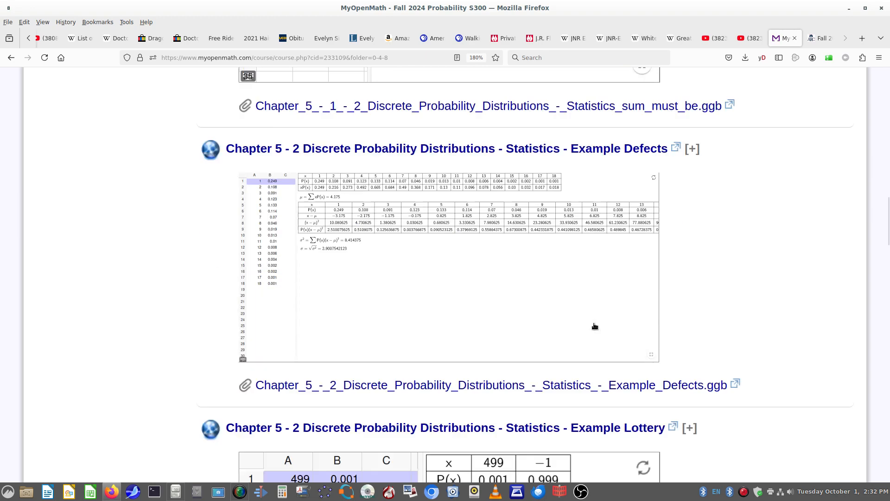
pyautogui.scroll(-3)
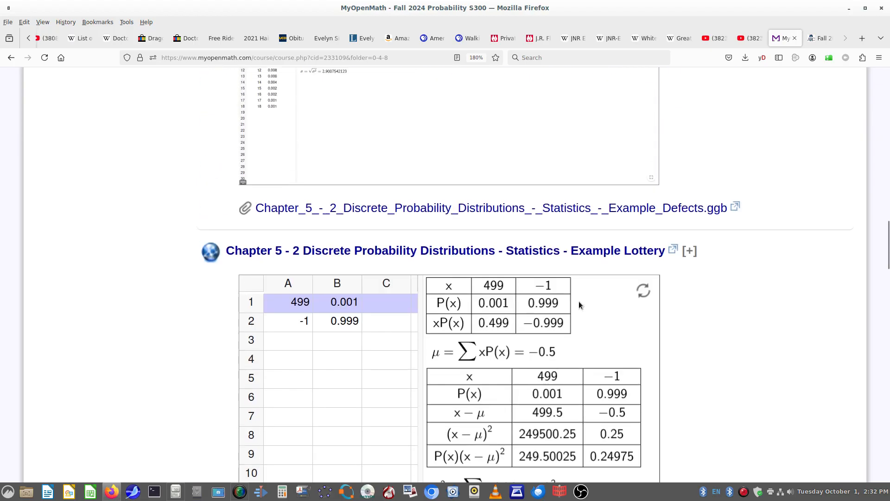
pyautogui.scroll(-3)
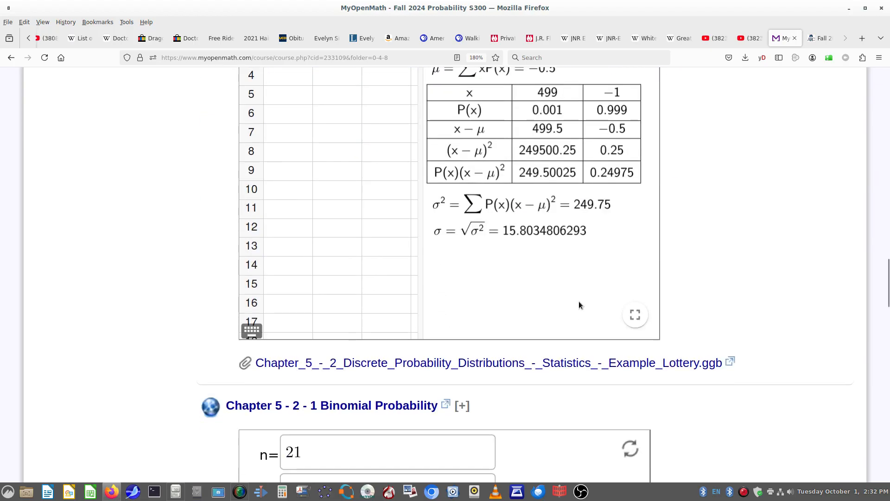
pyautogui.scroll(-3)
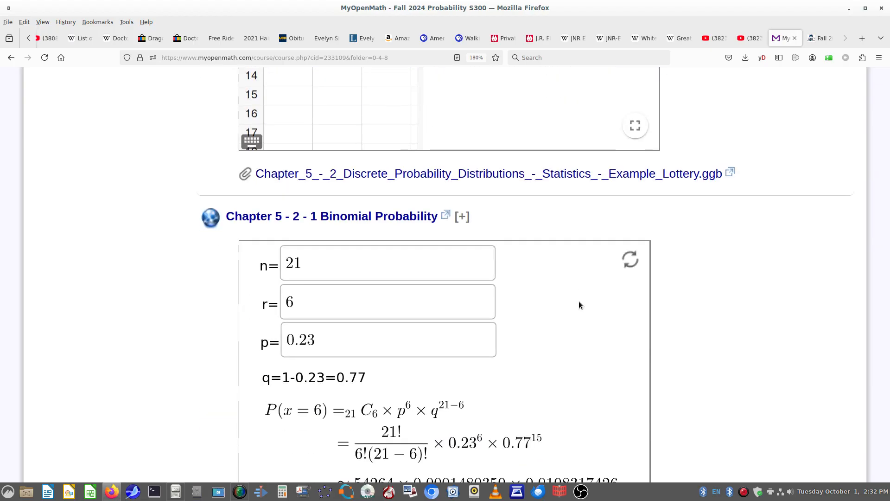
# Step: Scroll to the Binomial Probability Distribution applet and open its video link
pyautogui.scroll(-3)
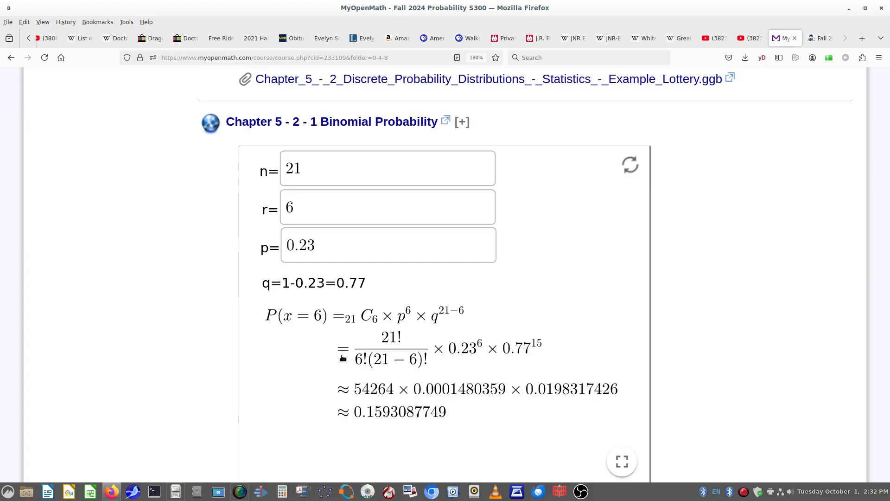
pyautogui.scroll(-3)
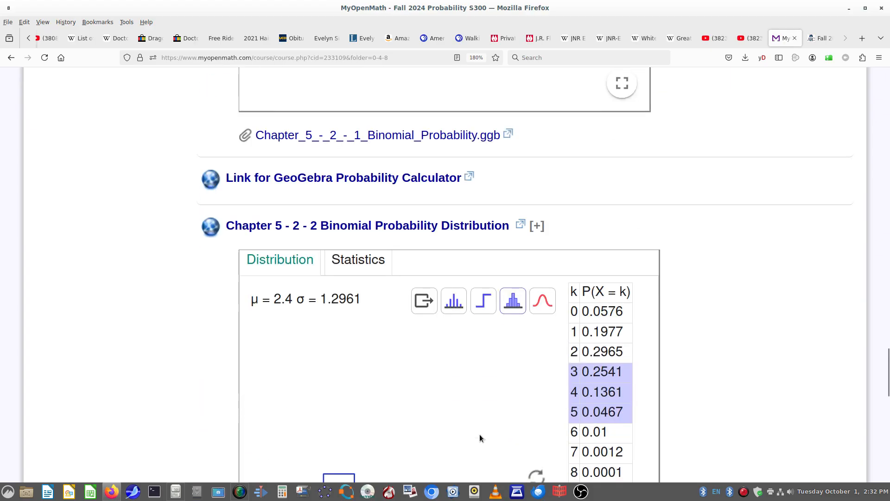
pyautogui.scroll(-3)
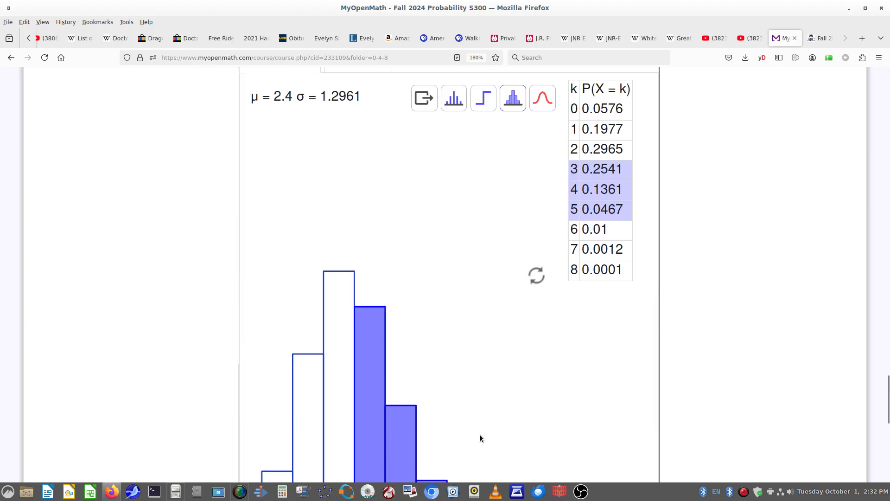
pyautogui.scroll(3)
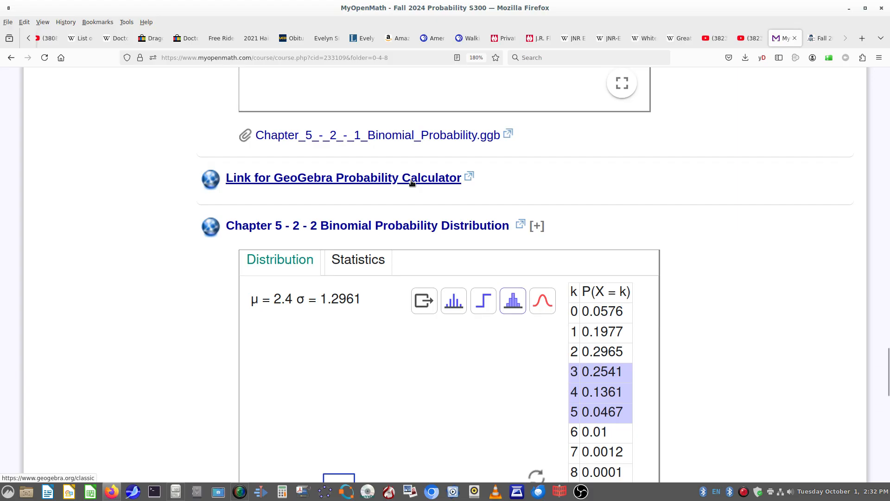
pyautogui.scroll(-3)
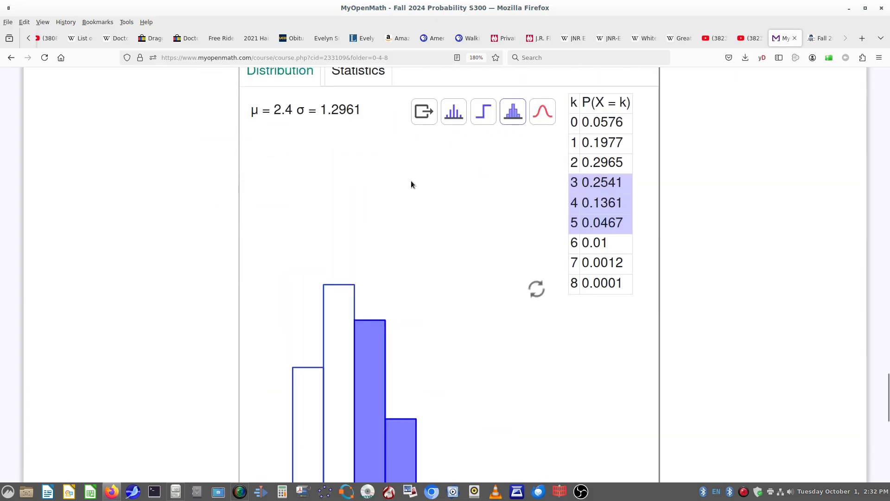
pyautogui.click(819, 38)
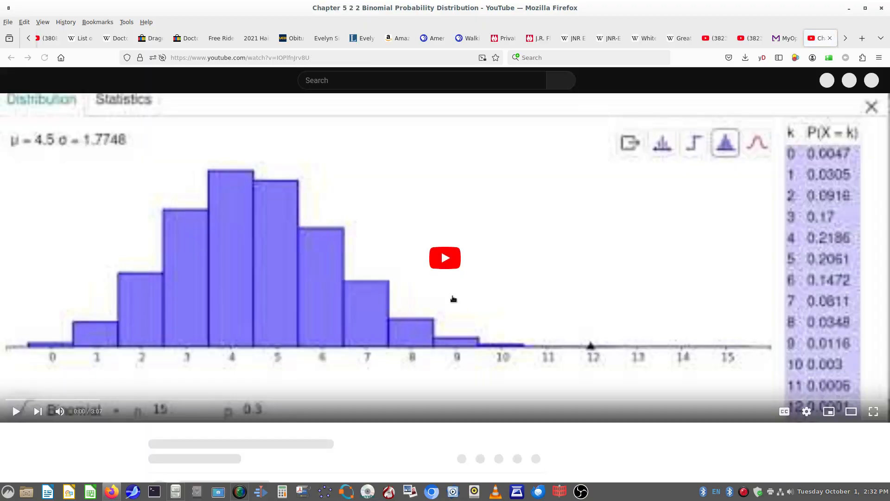
# Step: Start the Chapter 5 2 2 Binomial Probability Distribution video on YouTube
pyautogui.click(445, 257)
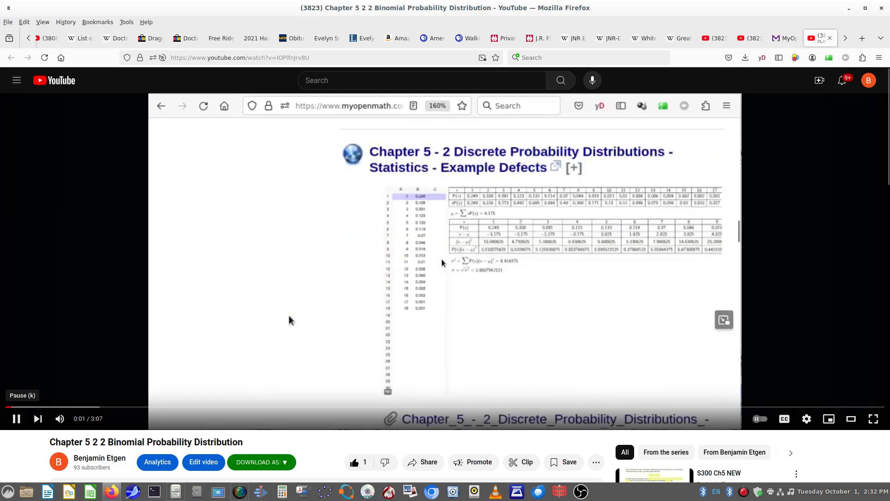
pyautogui.scroll(-3)
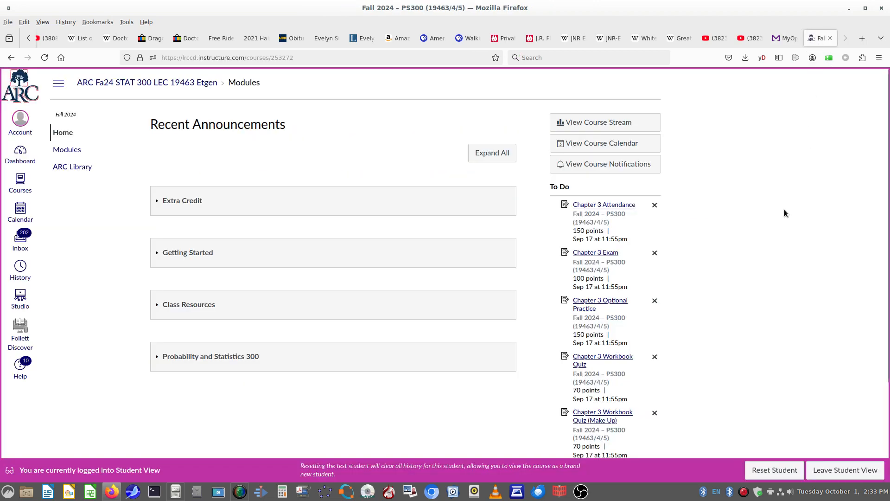
pyautogui.moveTo(192, 306)
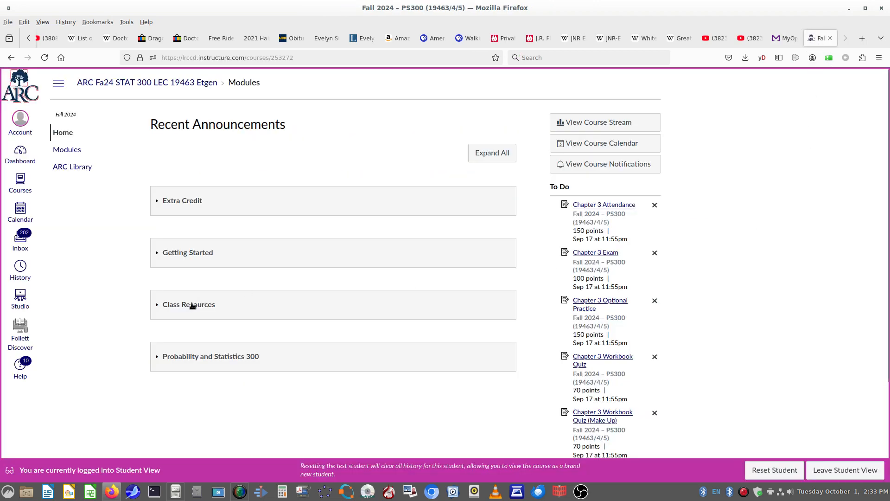
# Step: Scroll Canvas Modules to Applications for Chapter 5 and open the Chapter 5 - 1 Frequency Table page
pyautogui.scroll(-3)
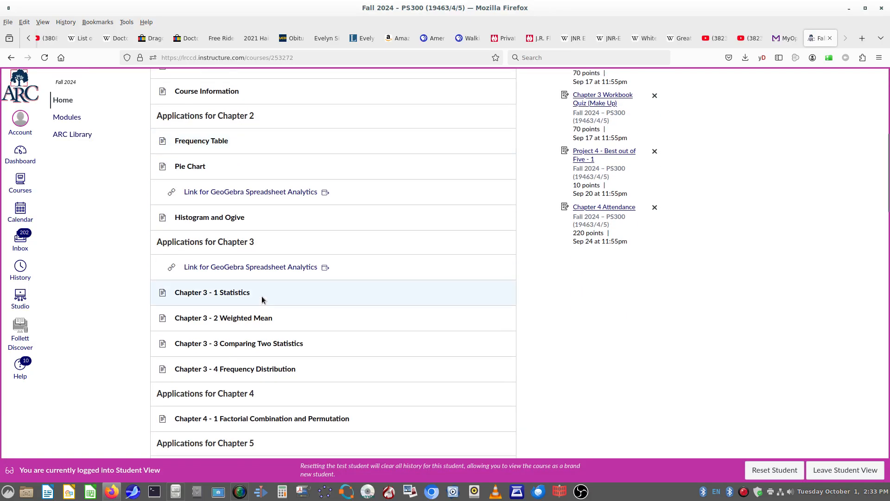
pyautogui.scroll(-3)
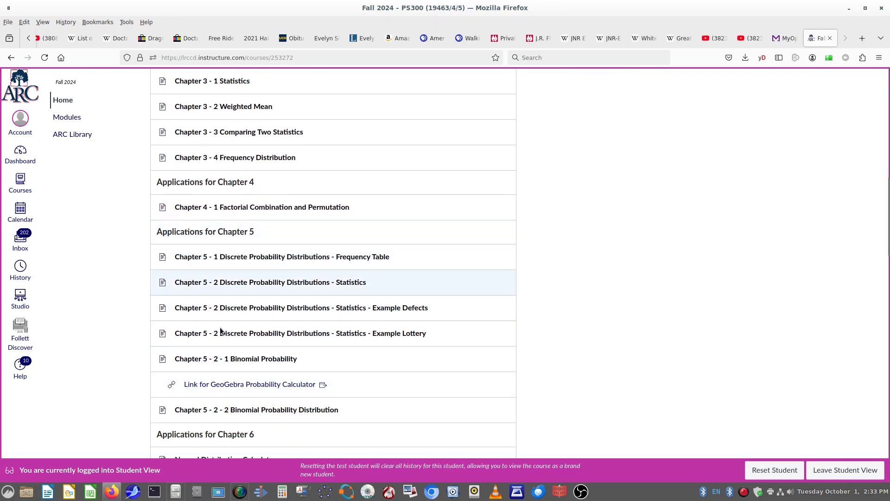
pyautogui.click(281, 256)
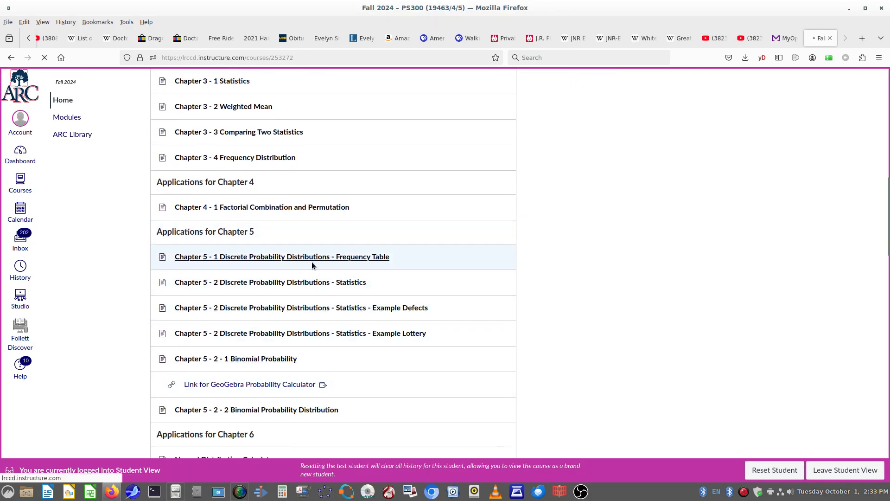
pyautogui.click(282, 256)
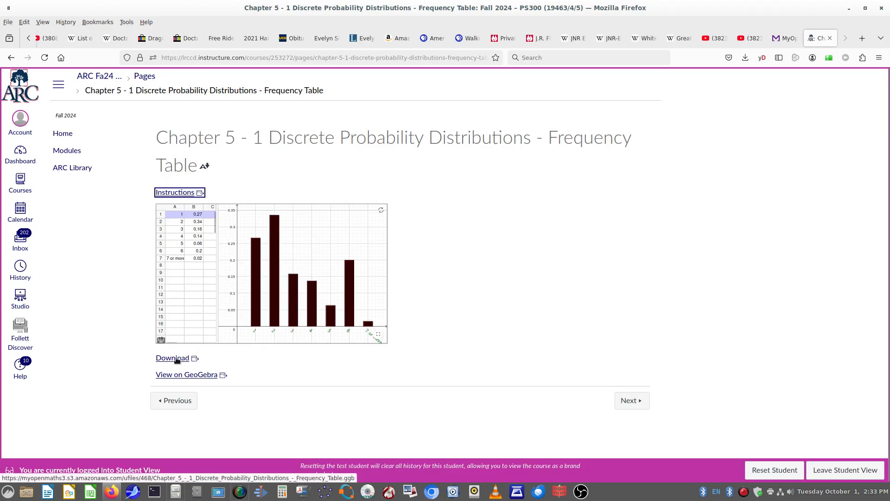
pyautogui.moveTo(187, 374)
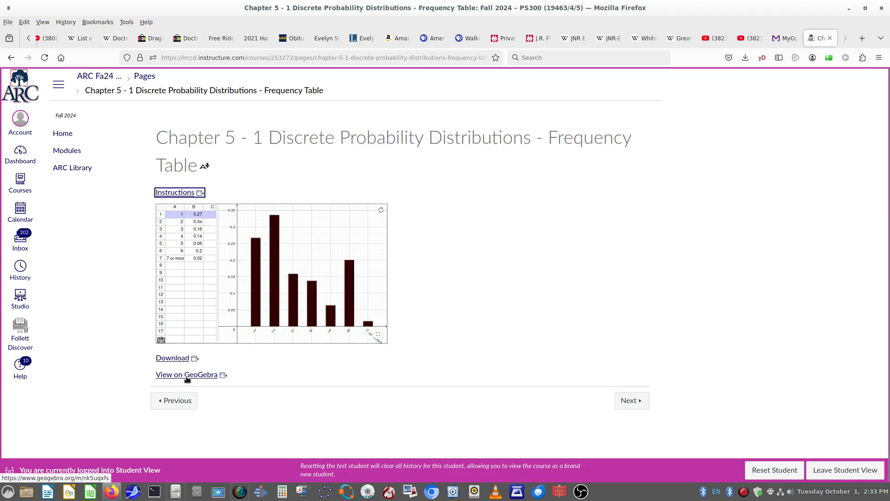
# Step: View the Frequency Table applet on GeoGebra, then return to the Canvas page
pyautogui.click(187, 375)
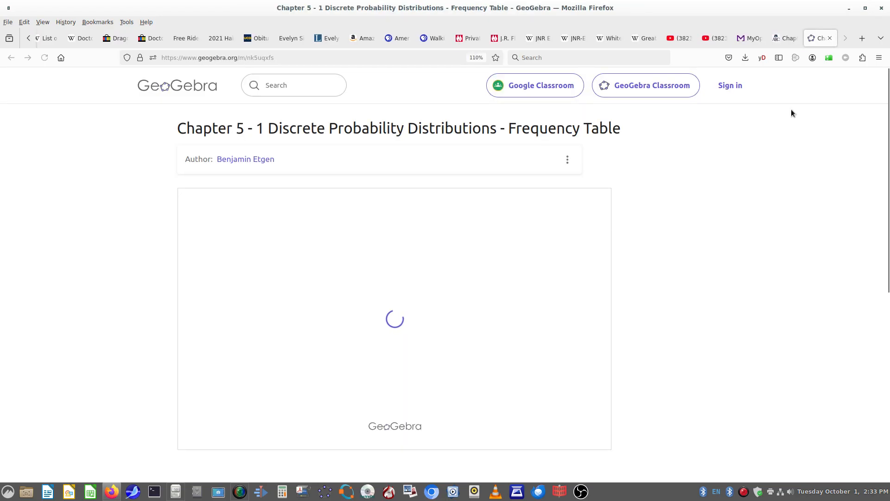
pyautogui.click(11, 57)
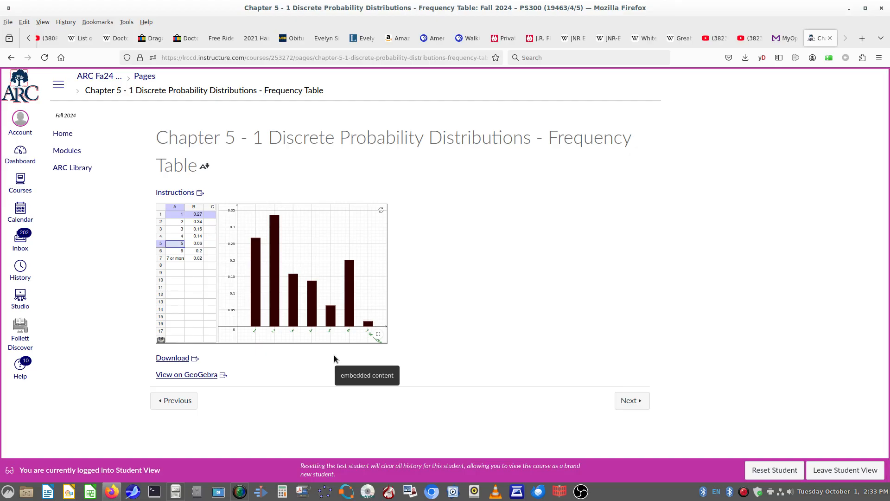
# Step: Page through Statistics, Example Defects, Example Lottery and Binomial Probability, then open the GeoGebra Probability Calculator
pyautogui.click(632, 400)
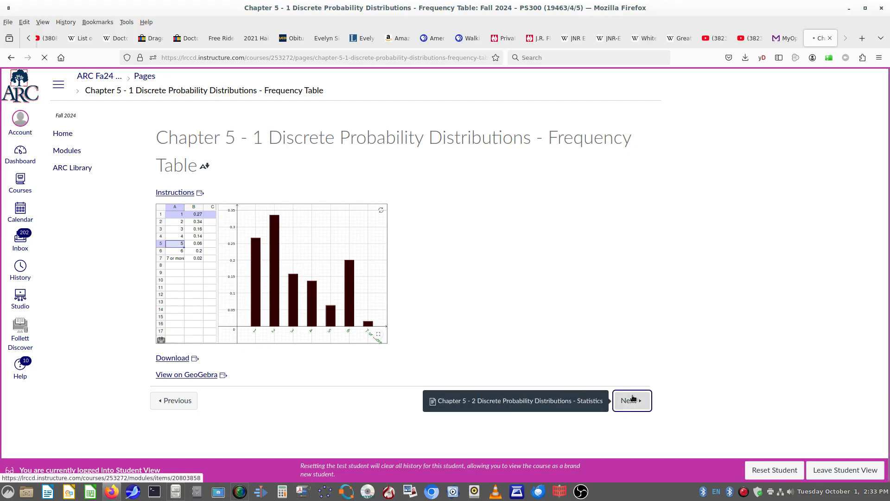
pyautogui.click(632, 400)
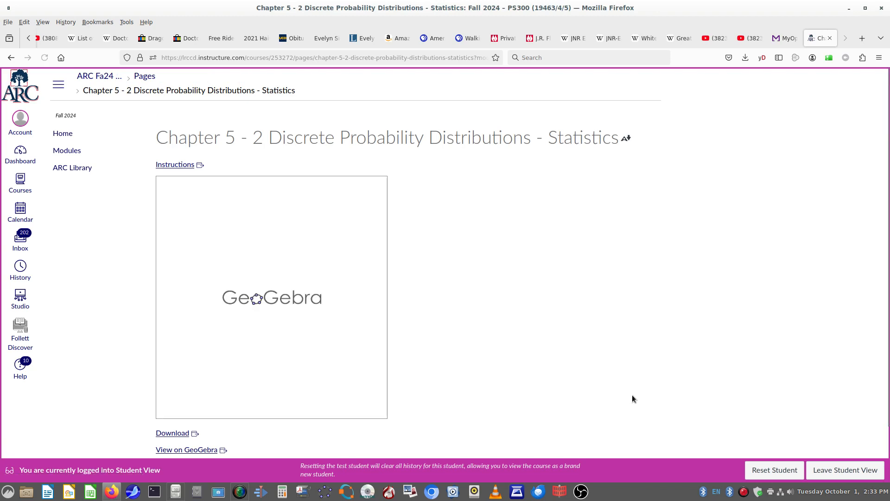
pyautogui.scroll(-3)
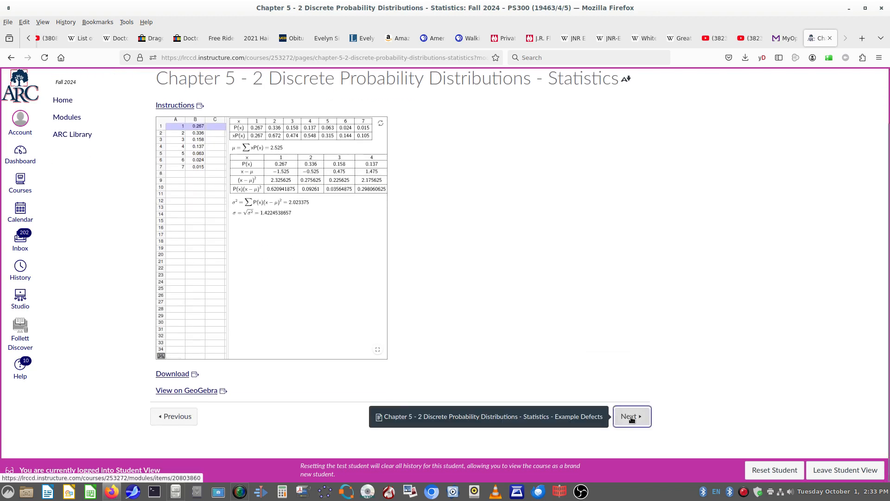
pyautogui.click(630, 416)
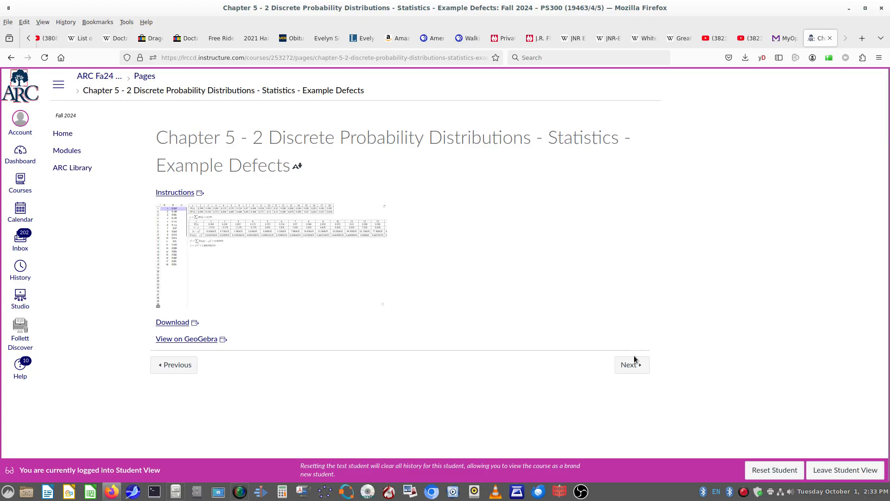
pyautogui.click(631, 365)
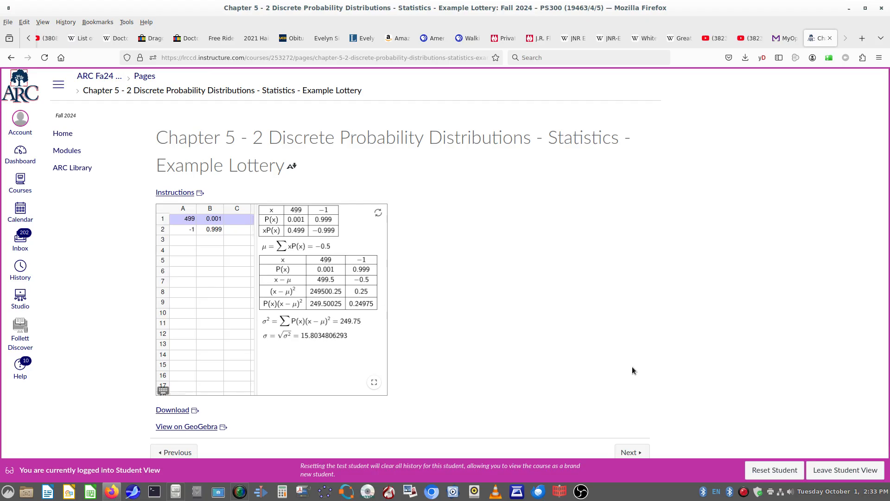
pyautogui.click(630, 452)
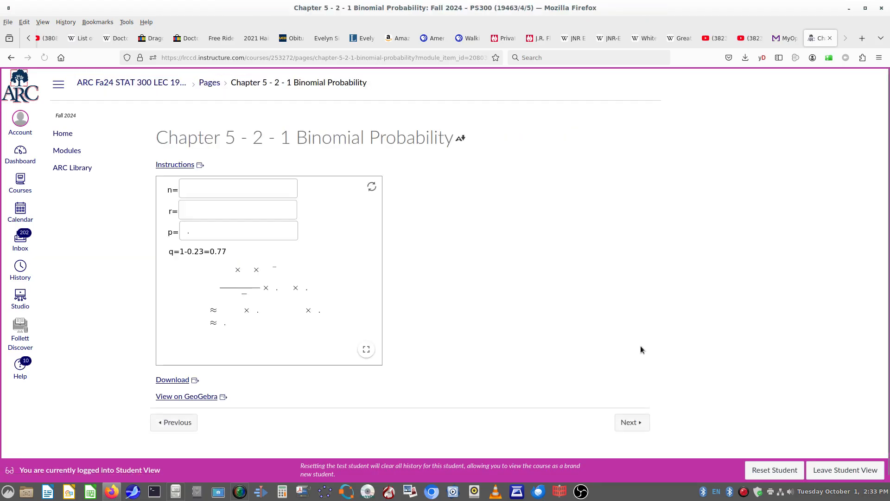
pyautogui.click(632, 422)
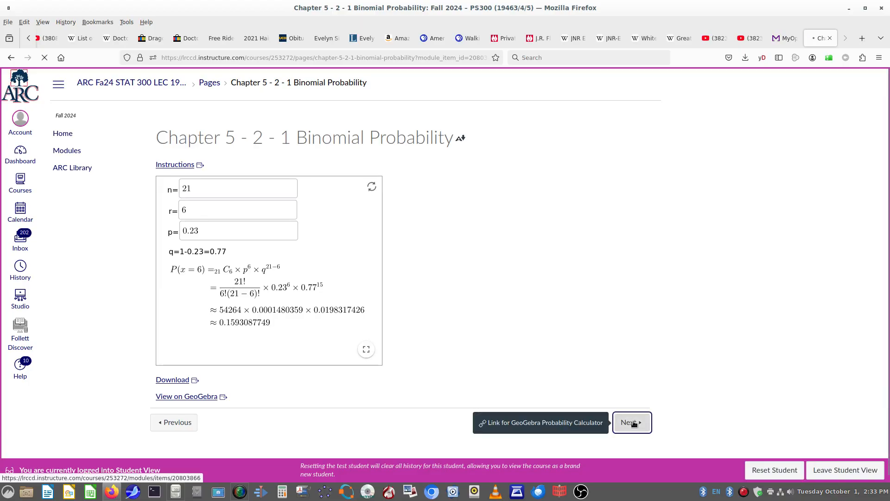
pyautogui.click(539, 423)
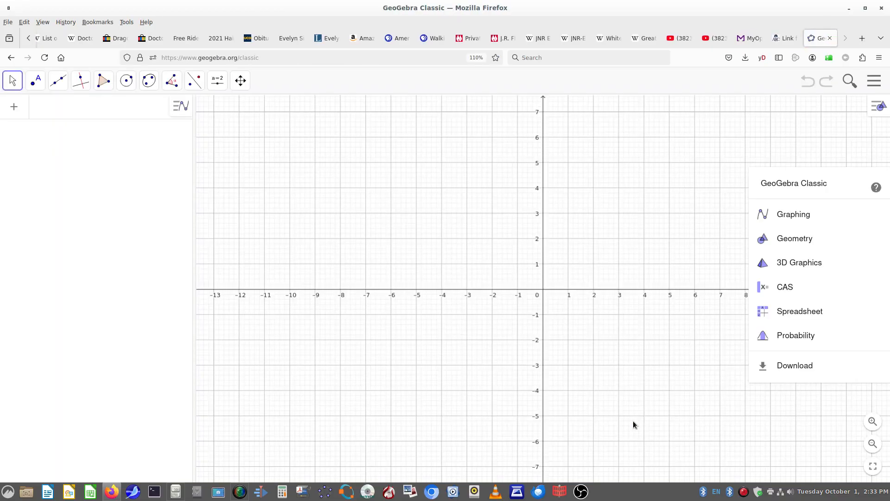